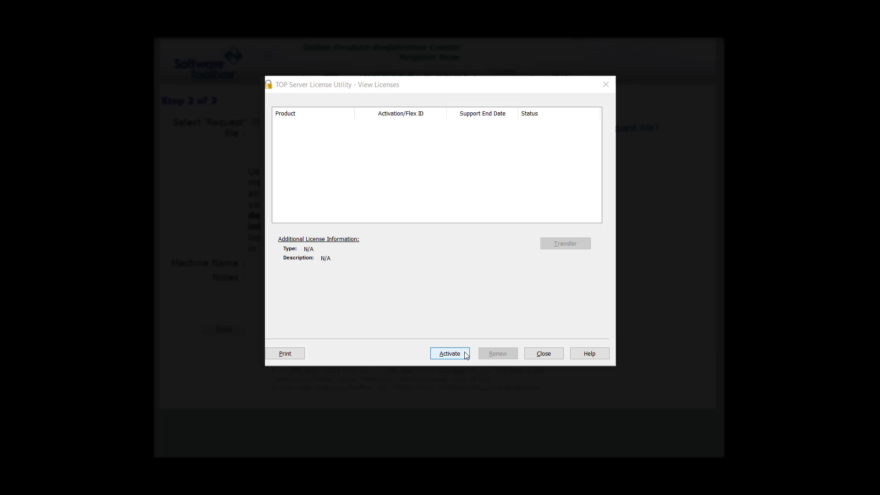
Start Activate with 'I have one or more software activation IDs' and proceed to the ID entry form.
left_click(449, 353)
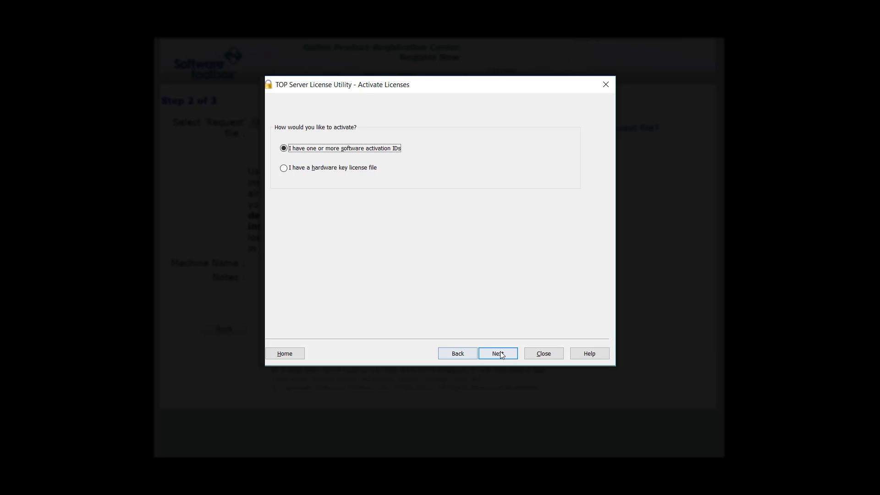
left_click(498, 353)
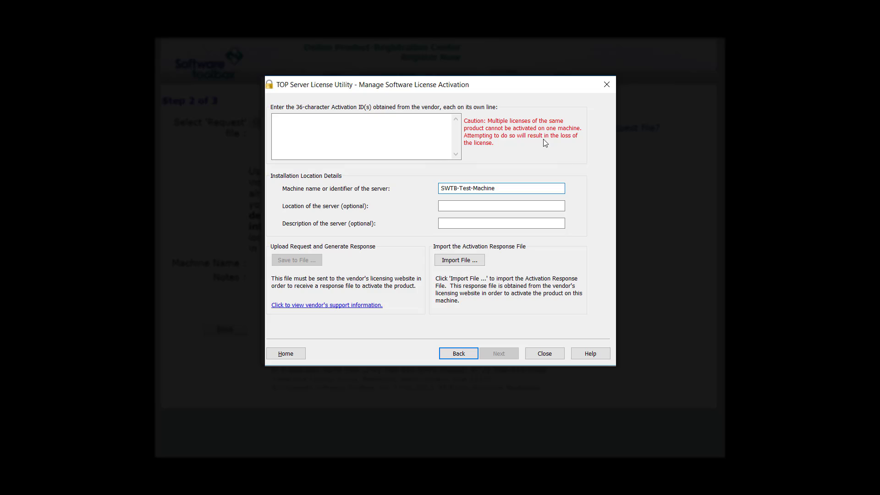
left_click(364, 137)
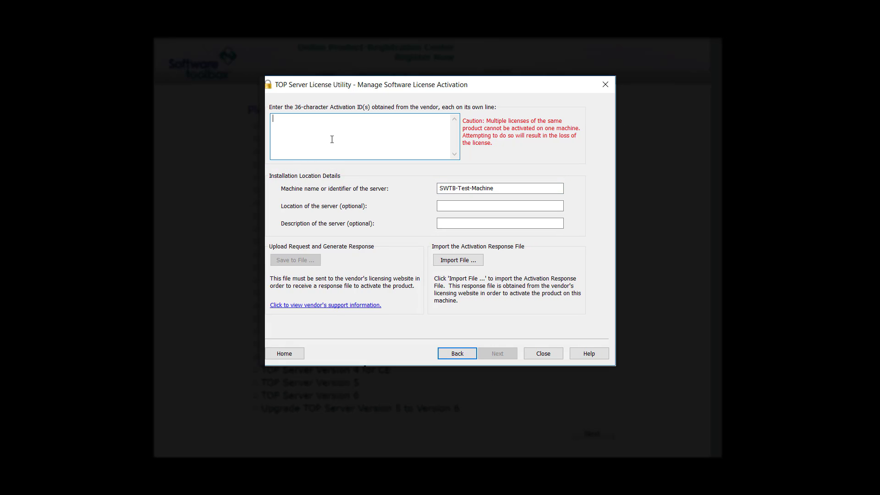
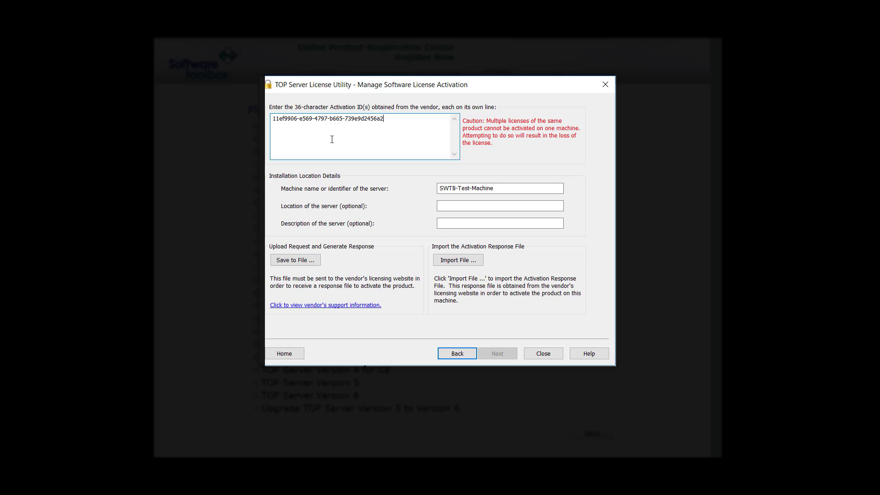
key("Return")
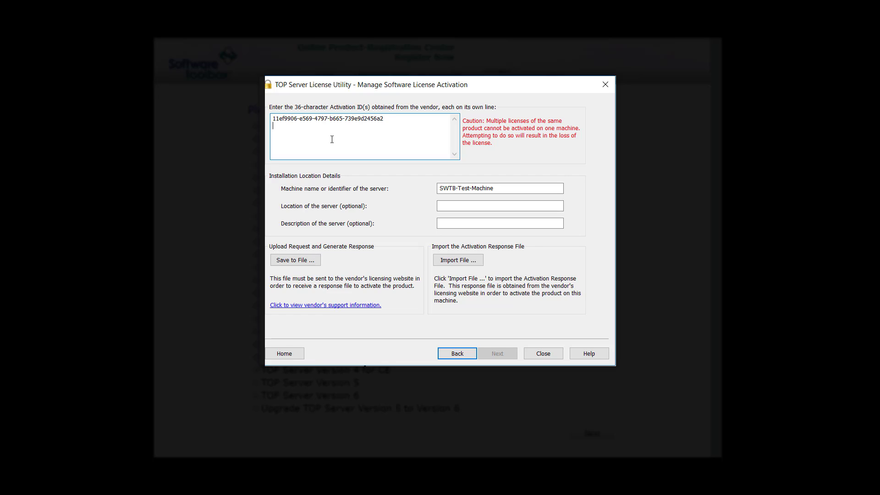
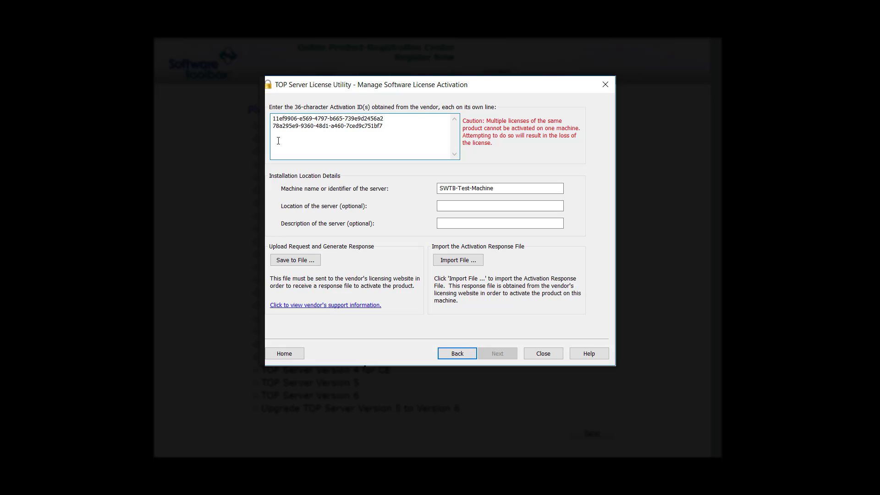
Fill location 'Software Toolbox Main Office' and description 'Test Machine', then begin Save to File.
left_click(499, 205)
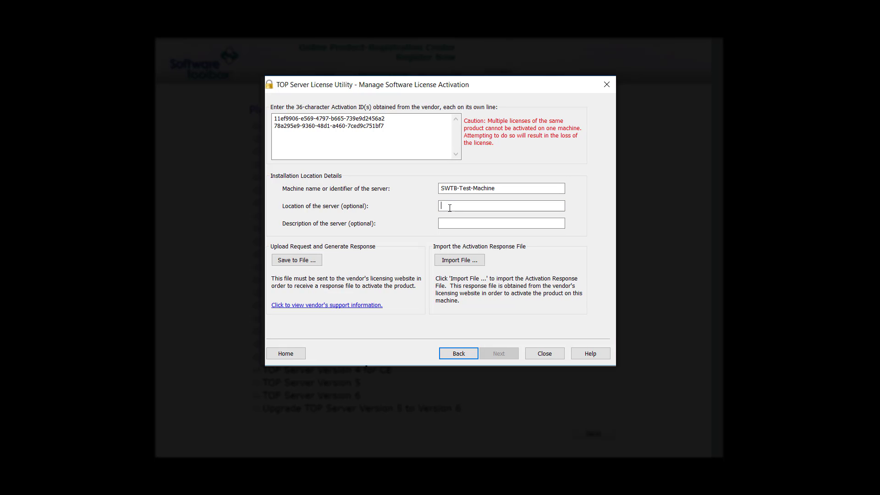
type("Software Tool")
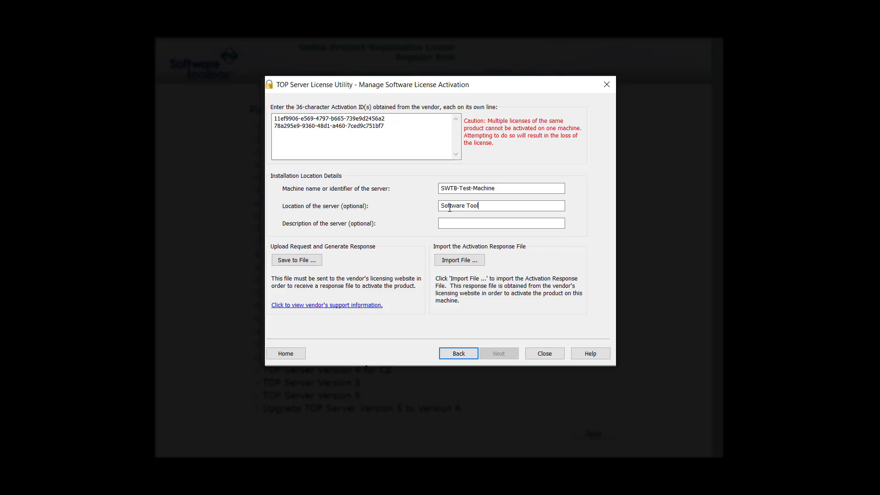
type("box Main Office")
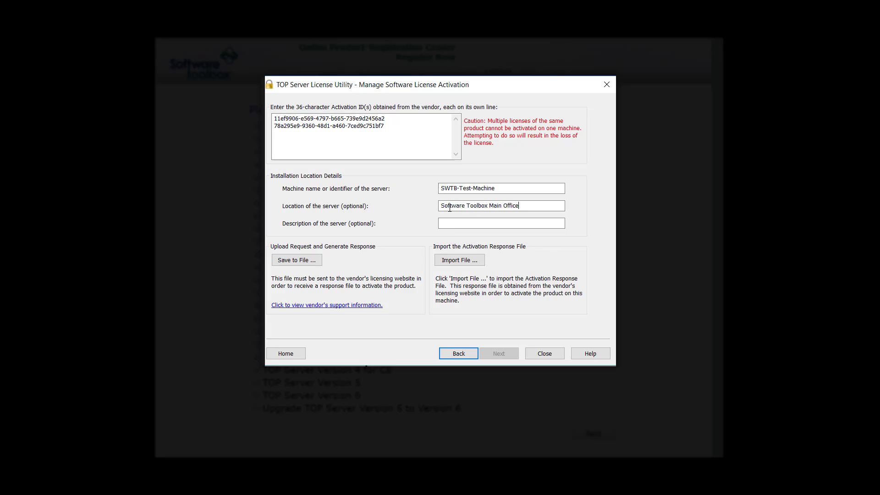
type("Test")
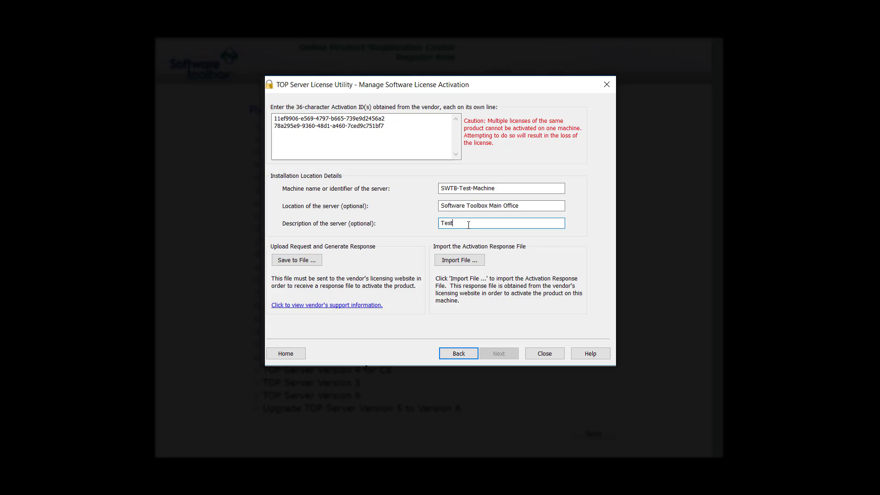
type("Machine")
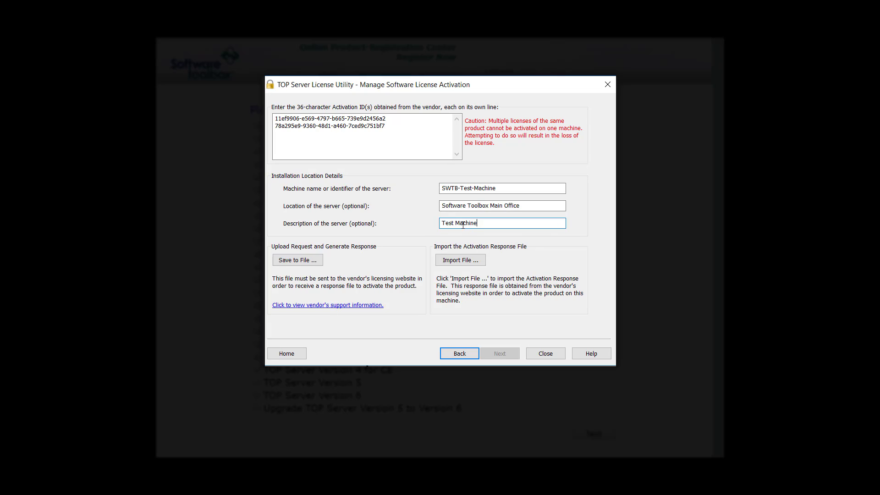
left_click(297, 260)
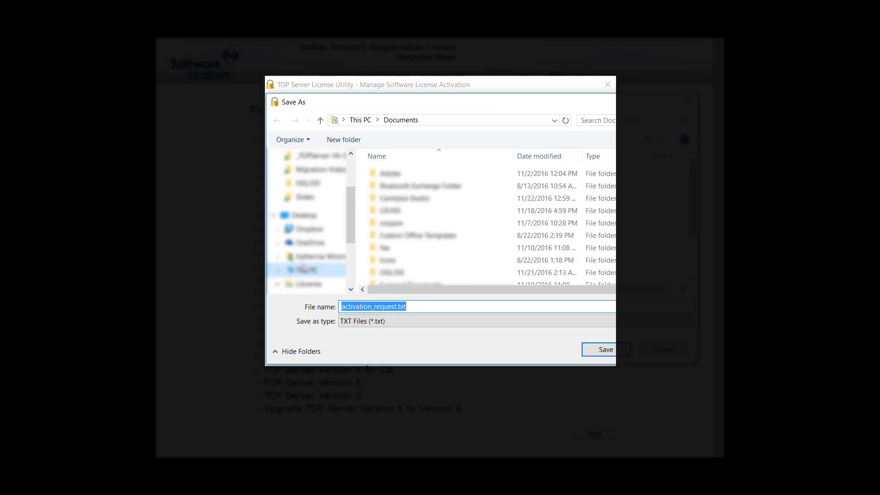
Save the request file as activation_request.txt in Documents.
left_click(605, 349)
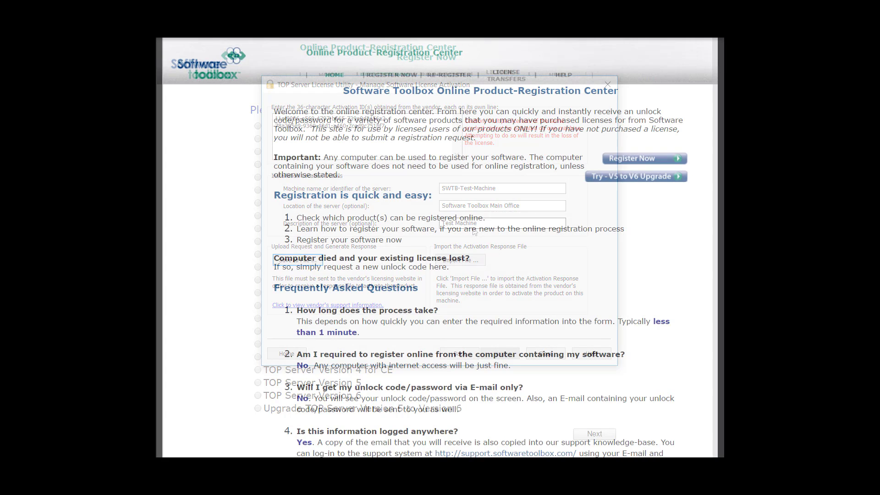
Begin Register Now on the registration site and choose TOP Server Version 6.
left_click(606, 83)
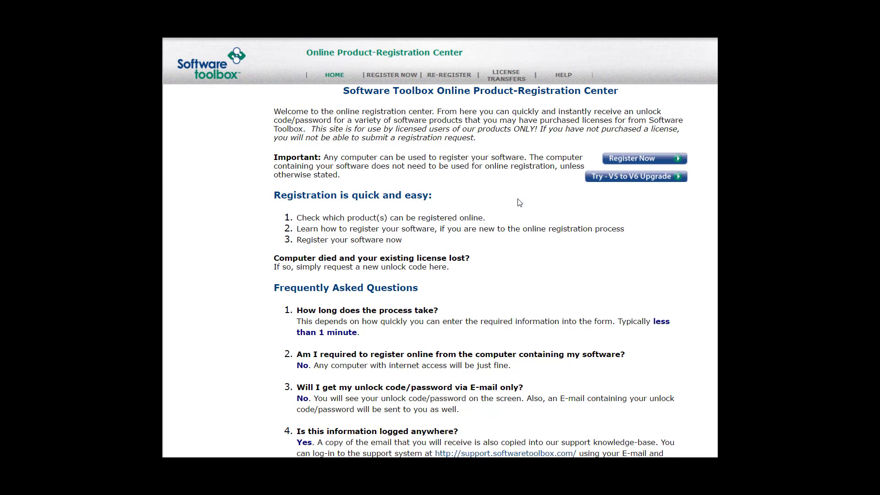
mouse_move(393, 87)
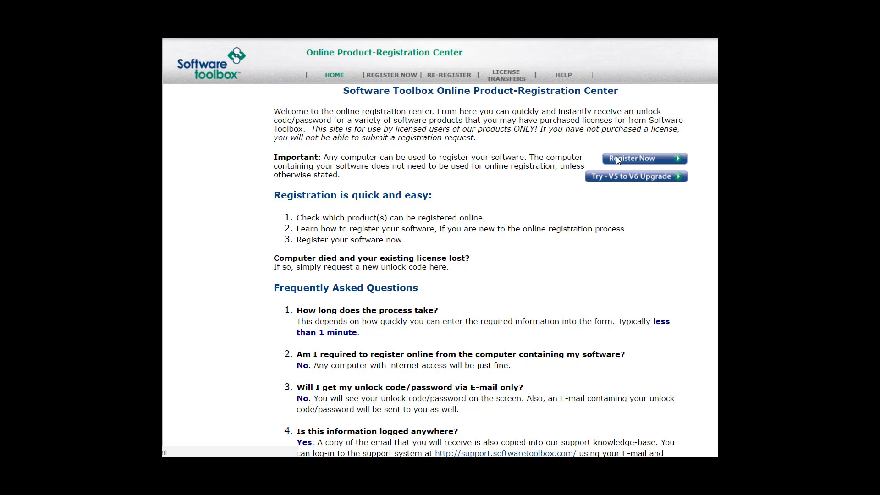
left_click(644, 158)
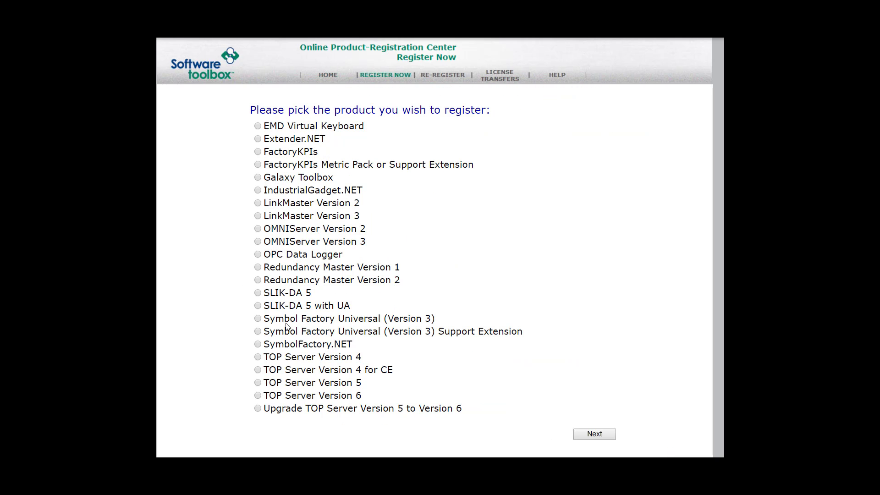
mouse_move(311, 400)
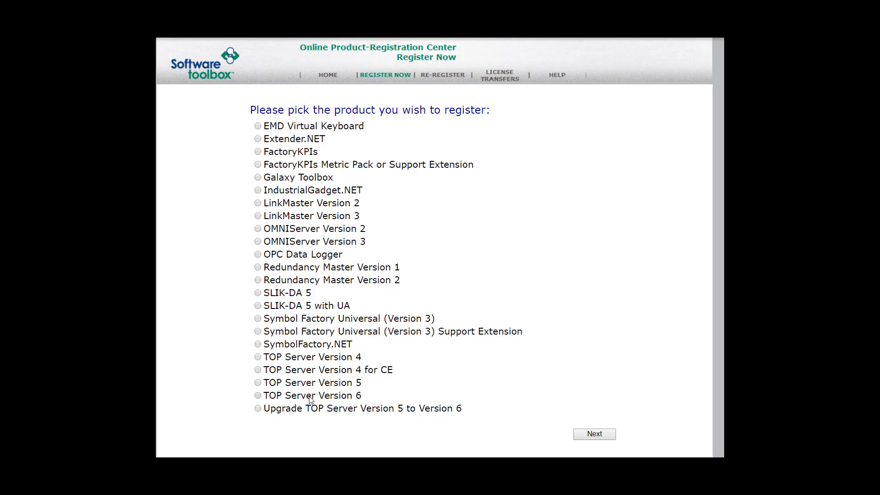
left_click(257, 395)
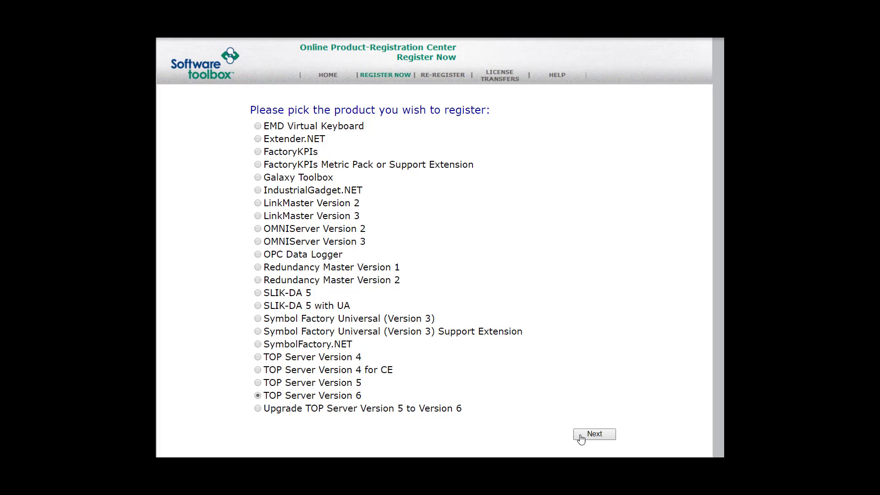
Choose Myself, enter the end user's name, company, email and phone, and continue to file upload.
left_click(593, 434)
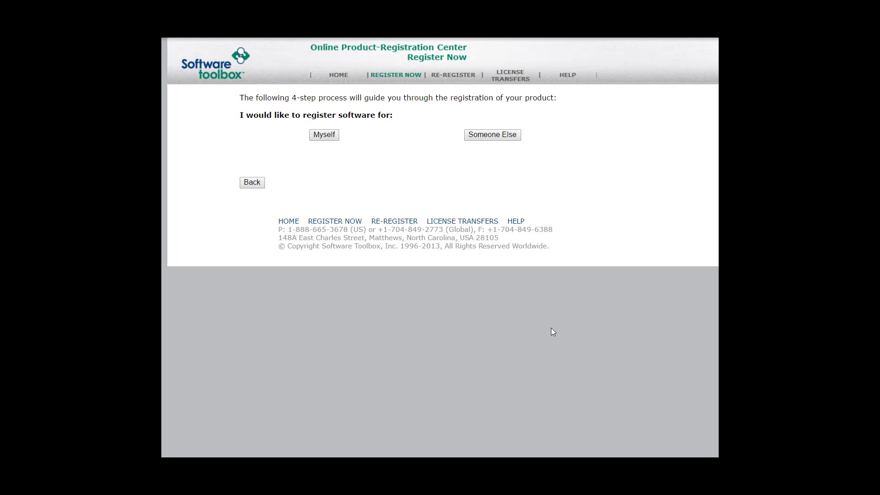
mouse_move(439, 194)
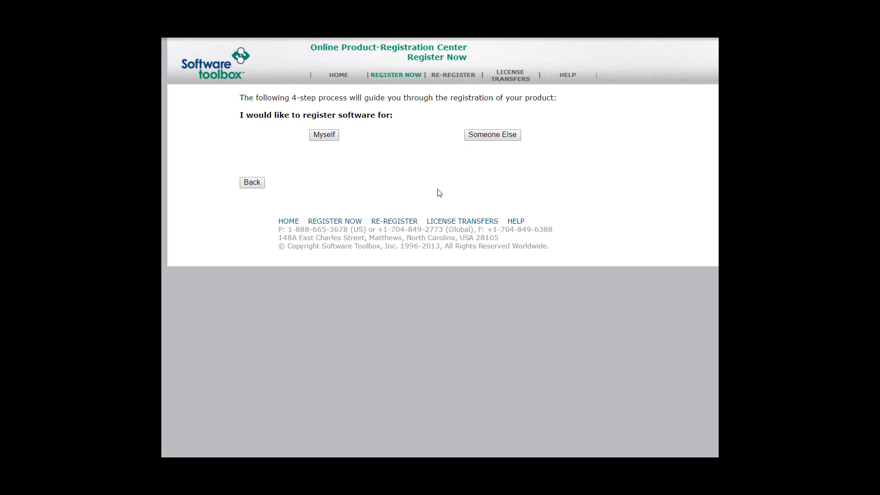
mouse_move(353, 147)
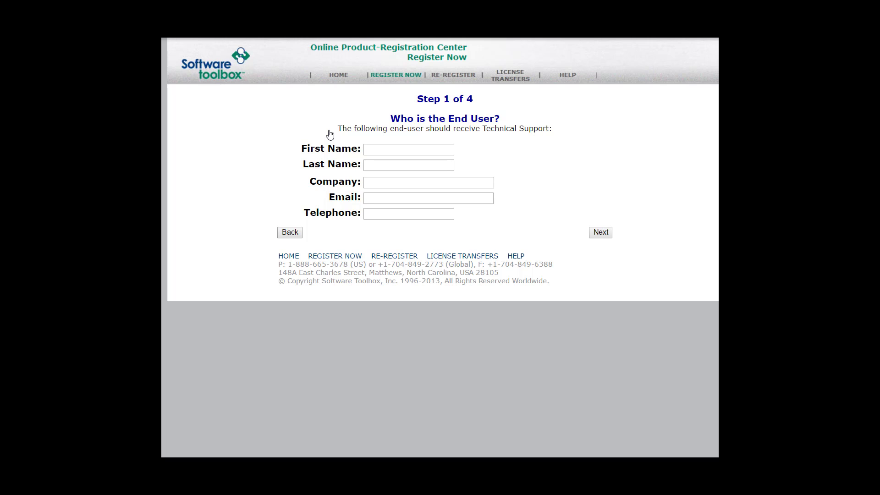
left_click(408, 149)
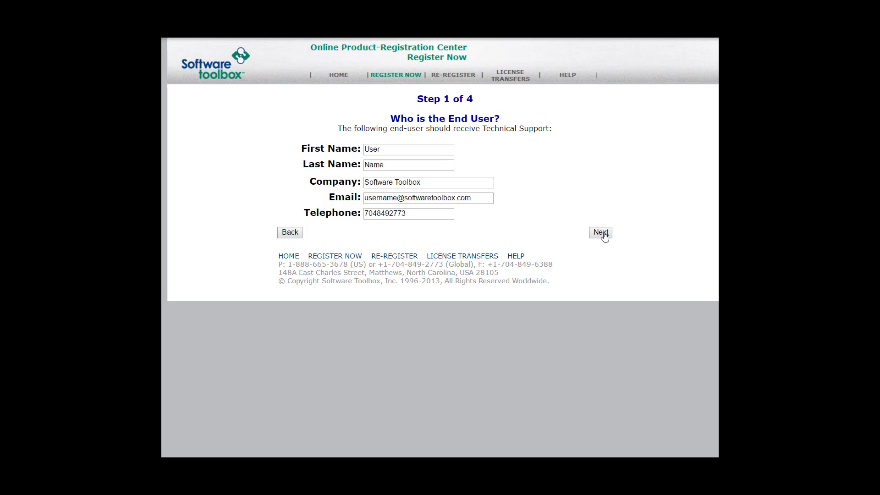
left_click(599, 232)
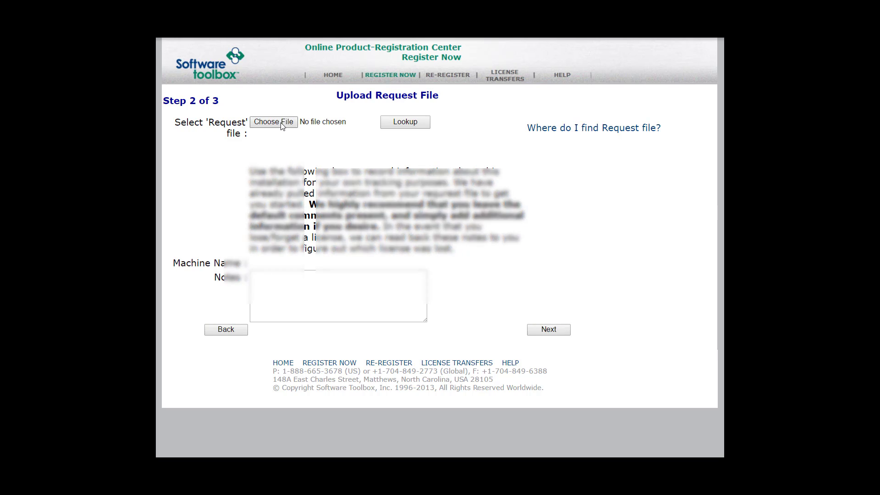
Upload activation_request.txt and look up its SquareD Serial and GE Fanuc Suite licenses.
left_click(273, 122)
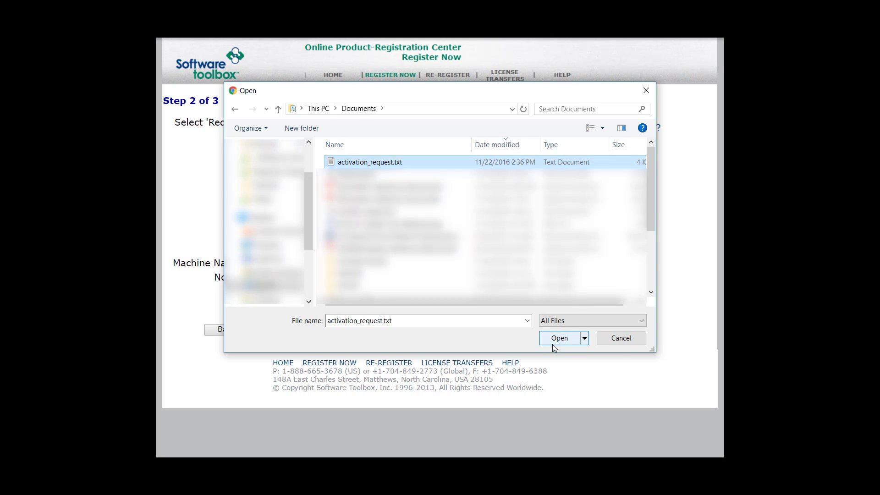
left_click(559, 338)
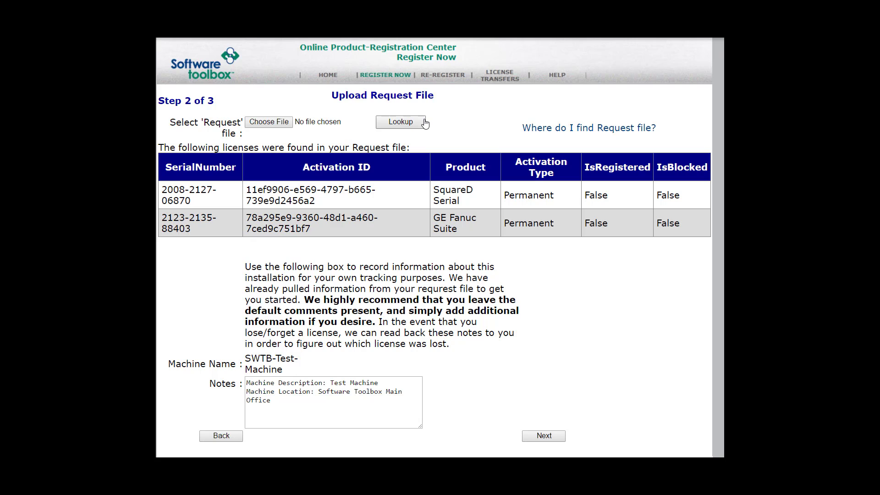
mouse_move(603, 417)
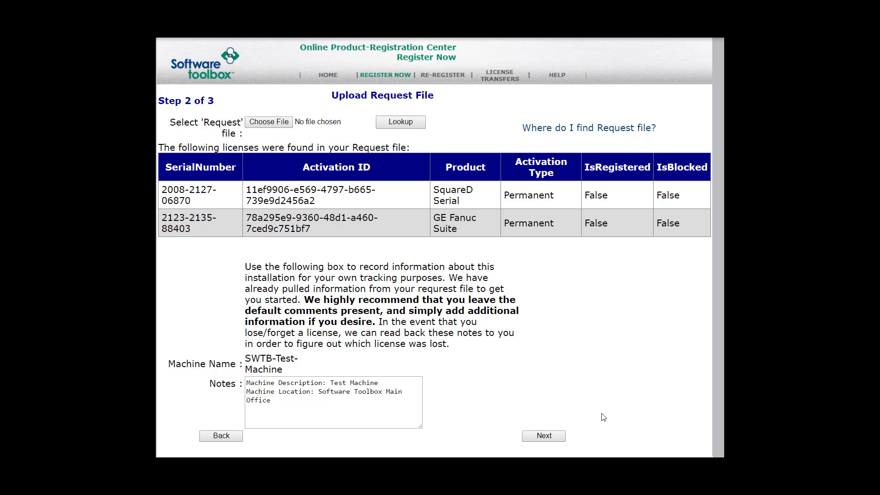
mouse_move(608, 428)
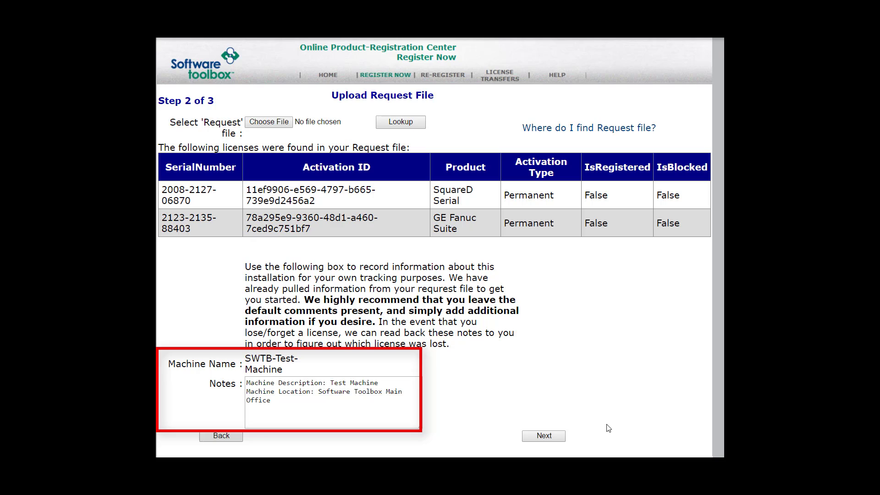
mouse_move(564, 436)
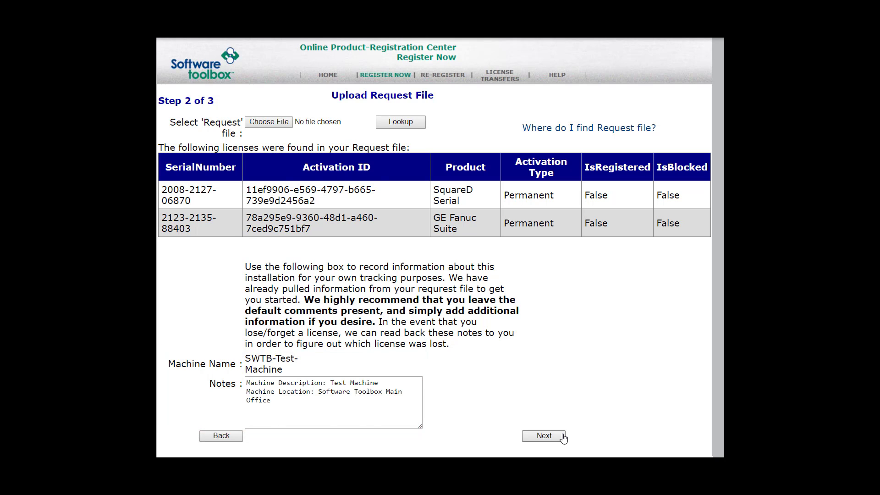
Verify the Step 3 summary and submit Register to complete registration.
left_click(545, 436)
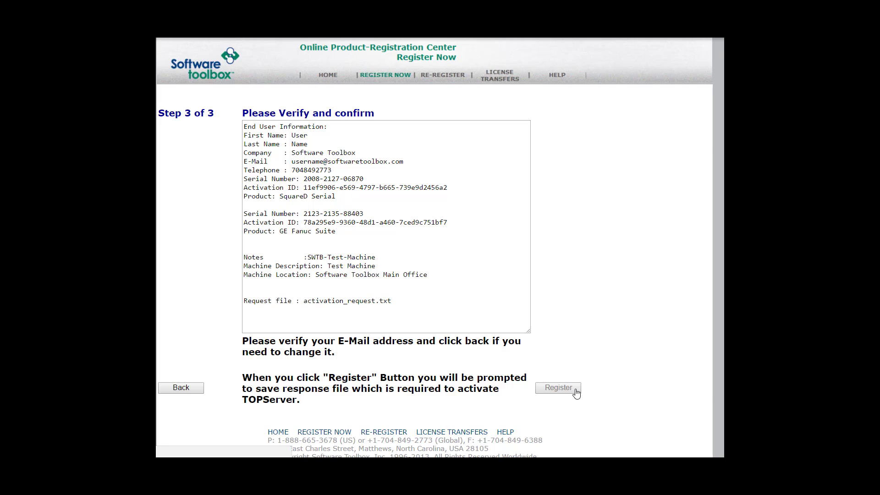
left_click(559, 386)
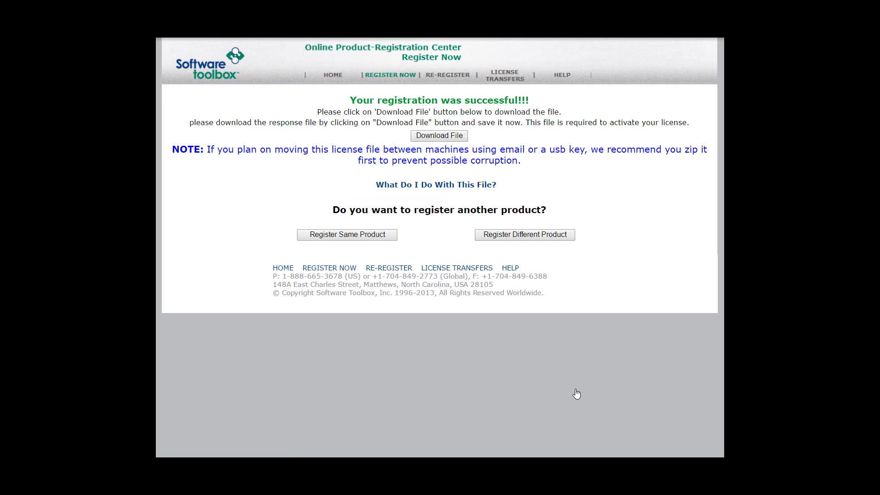
Download the response file and return to the License Utility activation form.
left_click(439, 136)
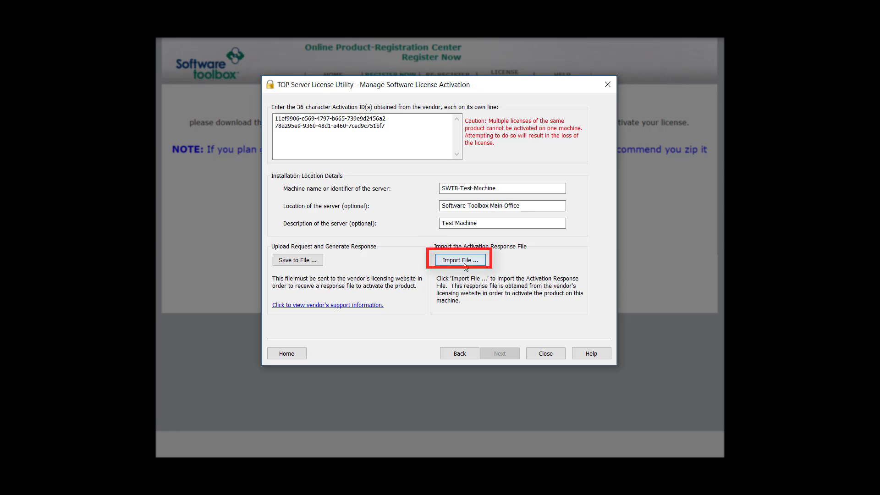
Import the response file SWTB-Test-Machine.txt from Downloads.
left_click(460, 260)
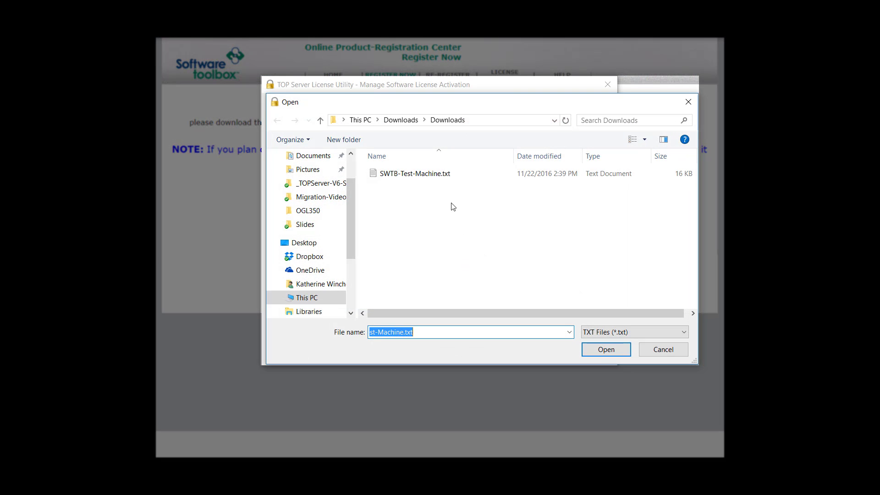
left_click(416, 173)
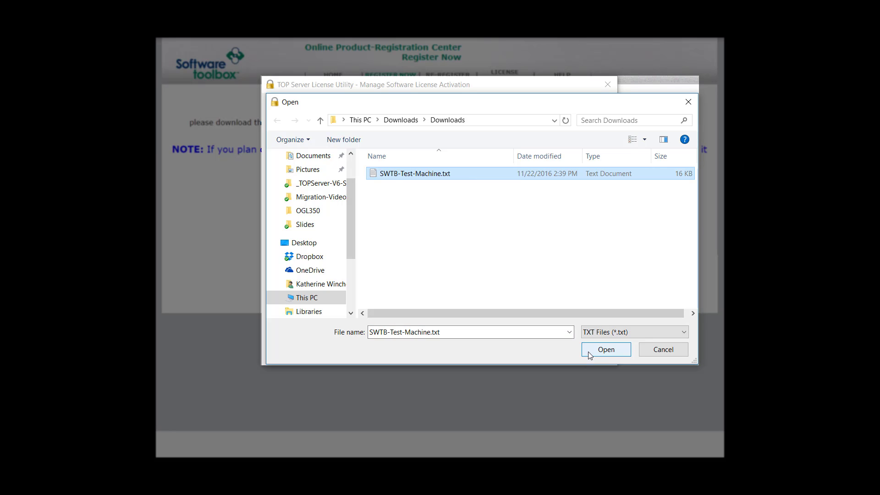
left_click(605, 349)
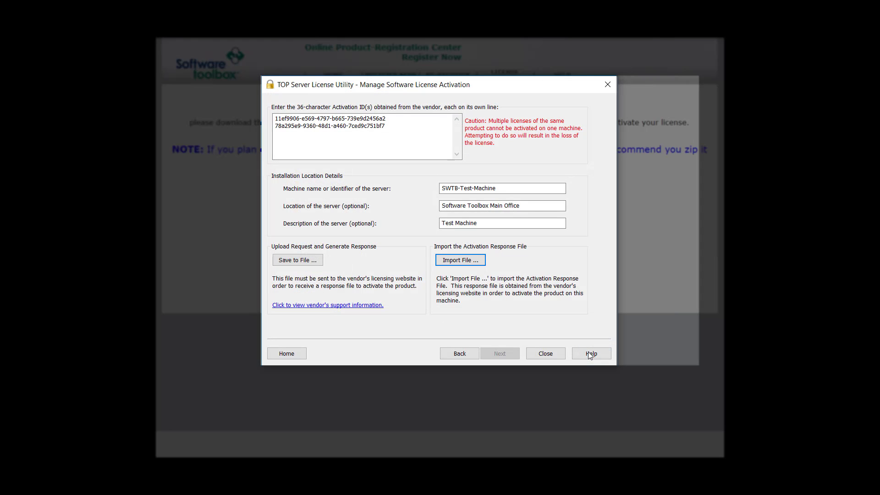
Complete activation and show View Licenses with Squared and GE Fanuc Suite both Good.
left_click(459, 259)
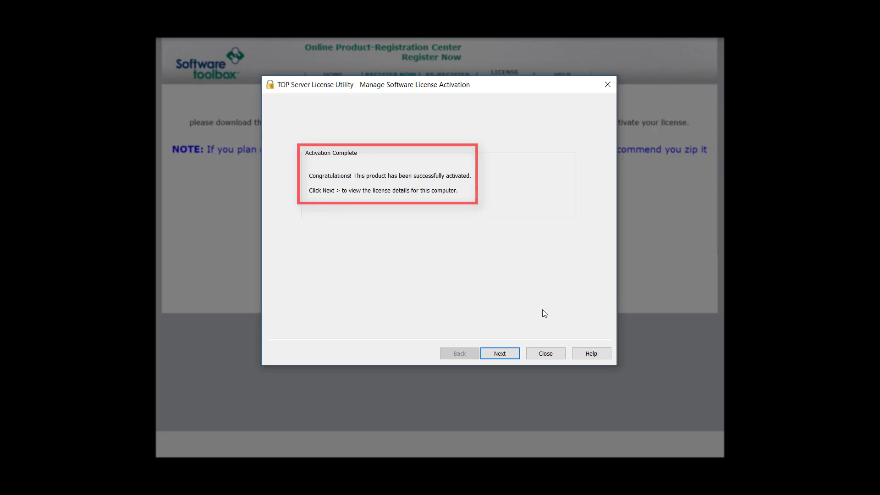
mouse_move(460, 399)
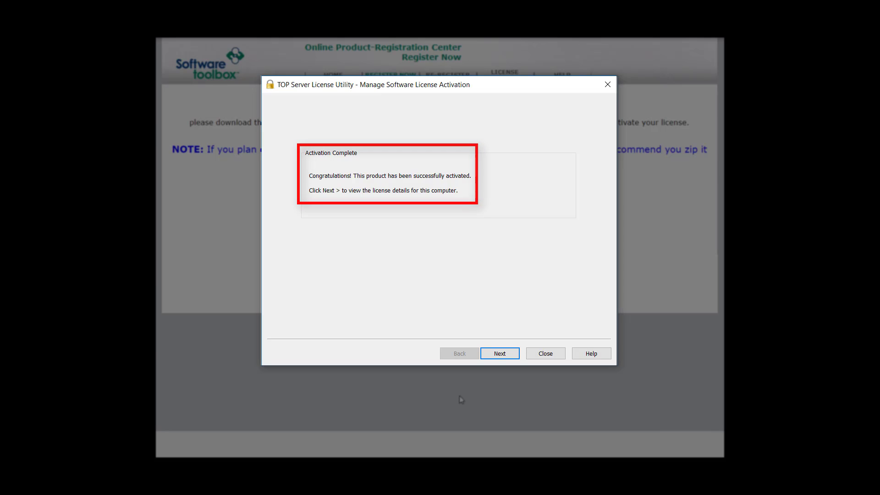
left_click(499, 353)
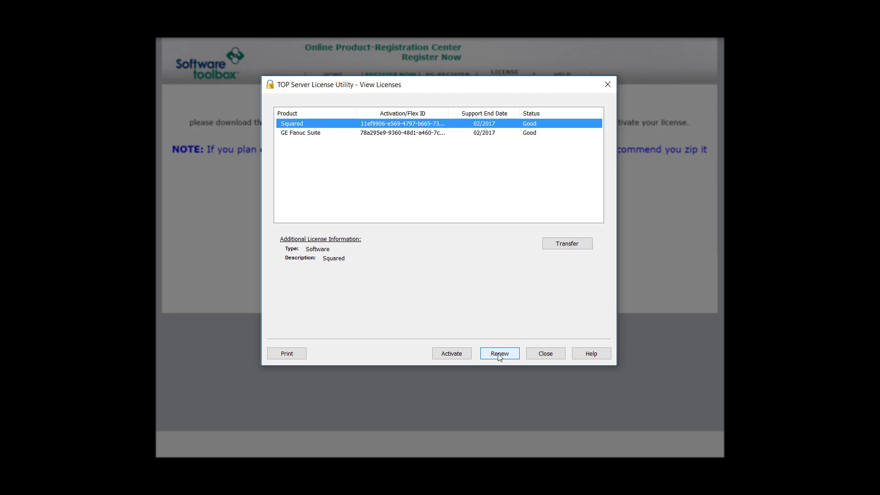